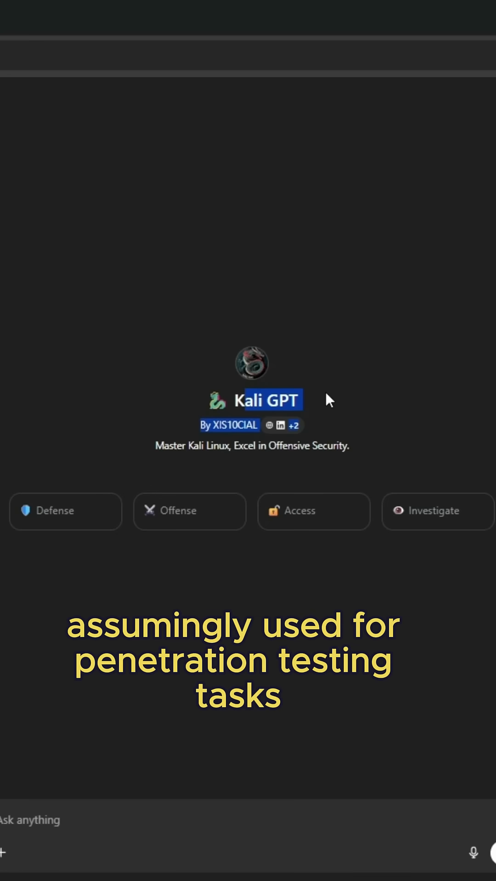
mouse_move(429, 233)
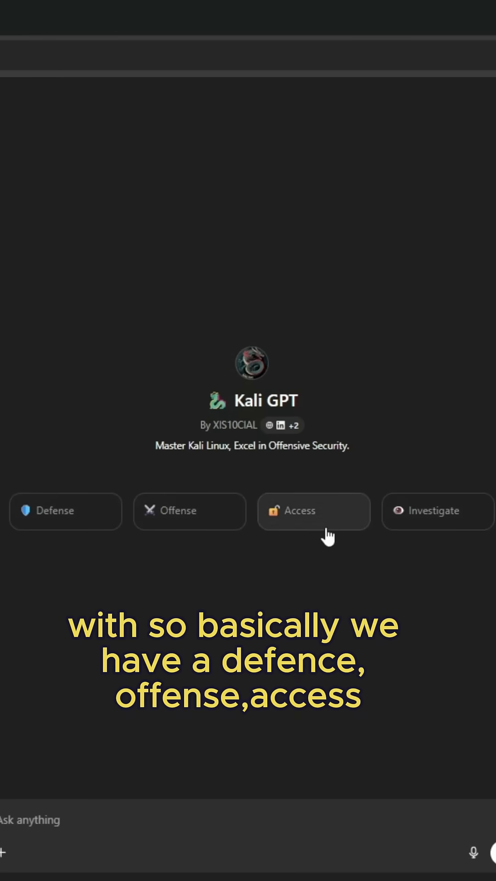
Ask Kali GPT for defense strategies via the Defense starter and read through the response.
click(65, 512)
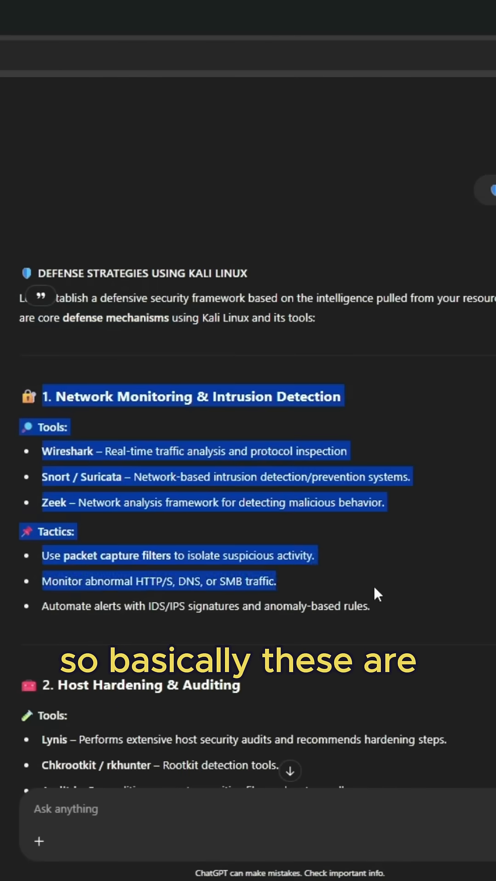
scroll(down, 3)
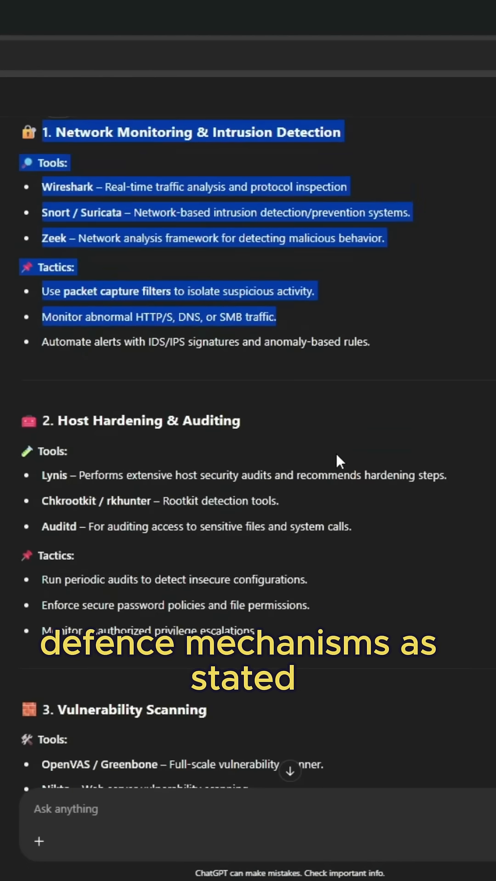
scroll(down, 3)
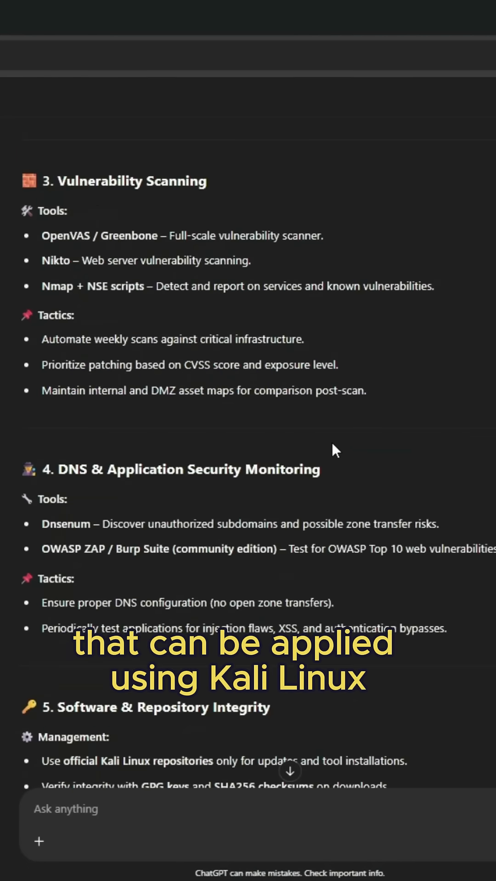
scroll(down, 3)
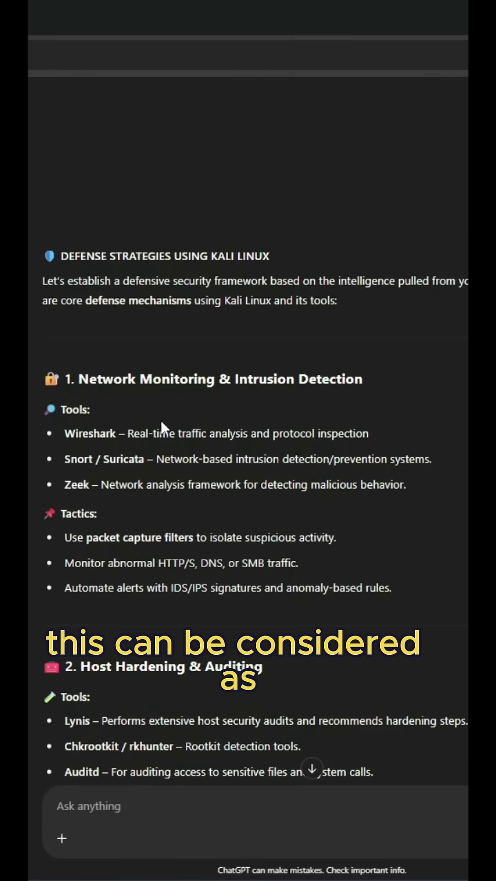
scroll(down, 3)
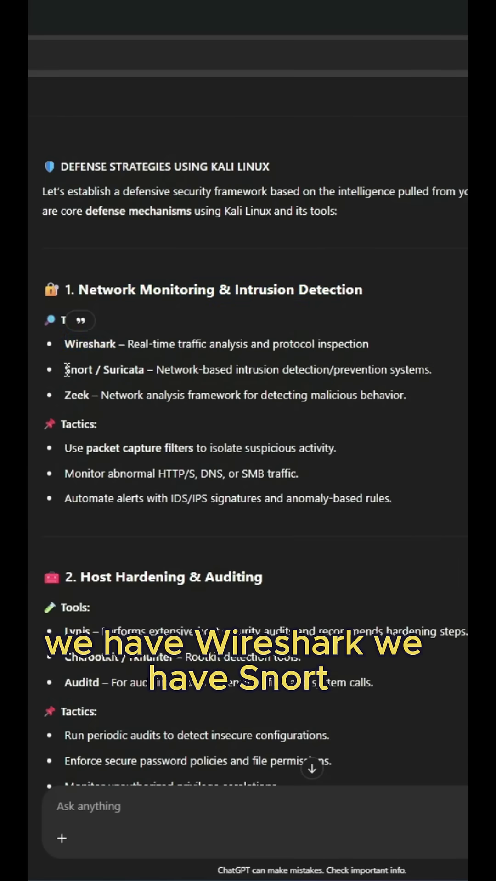
Highlight Snort among the network monitoring tools and continue to best practices.
double_click(78, 424)
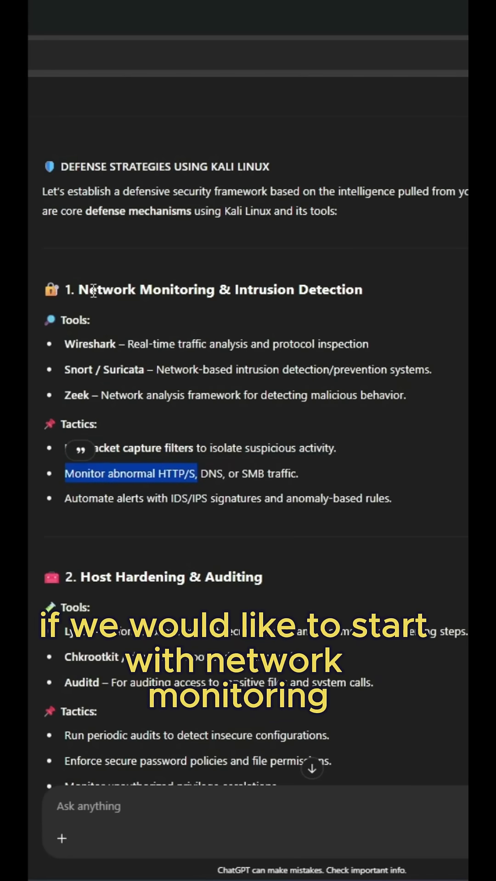
scroll(down, 3)
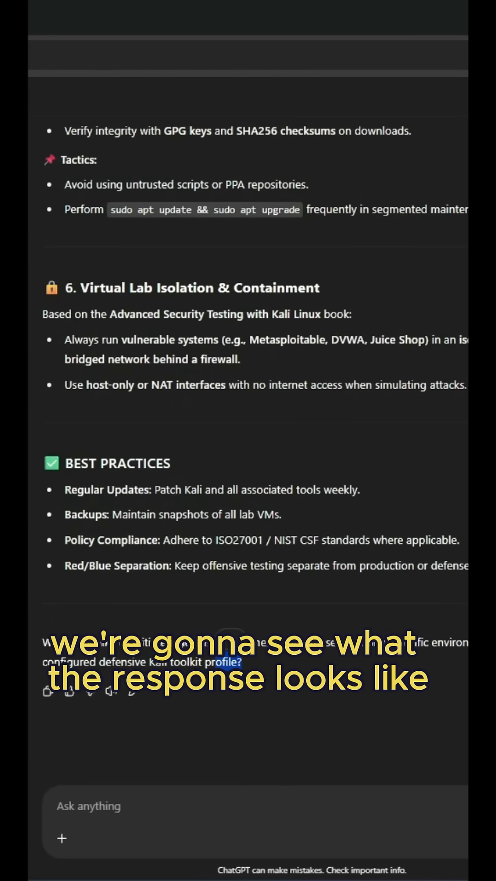
Send 'initiate a defense assessment using Wireshark' and read the resulting playbook.
right_click(213, 643)
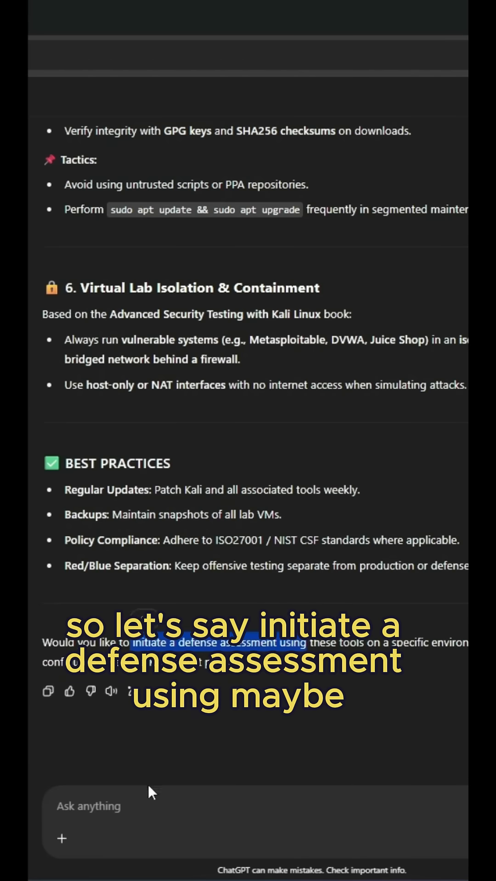
text(initiate a defense assessment using Wir)
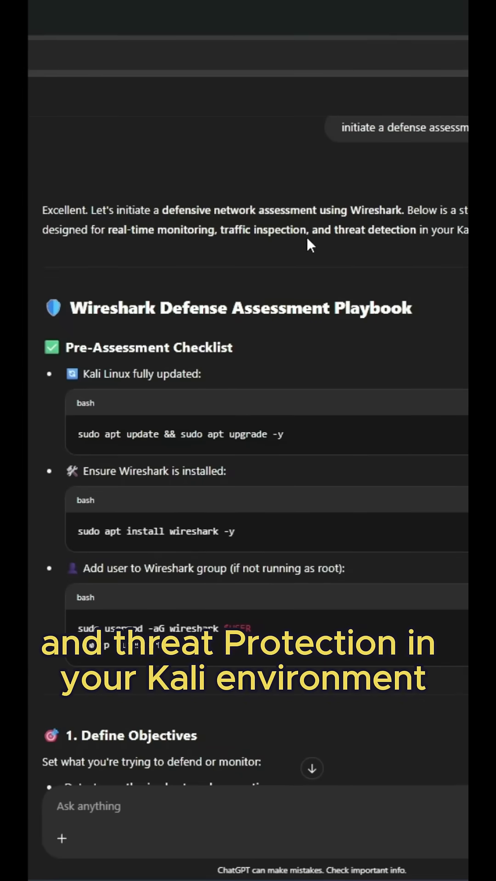
scroll(down, 3)
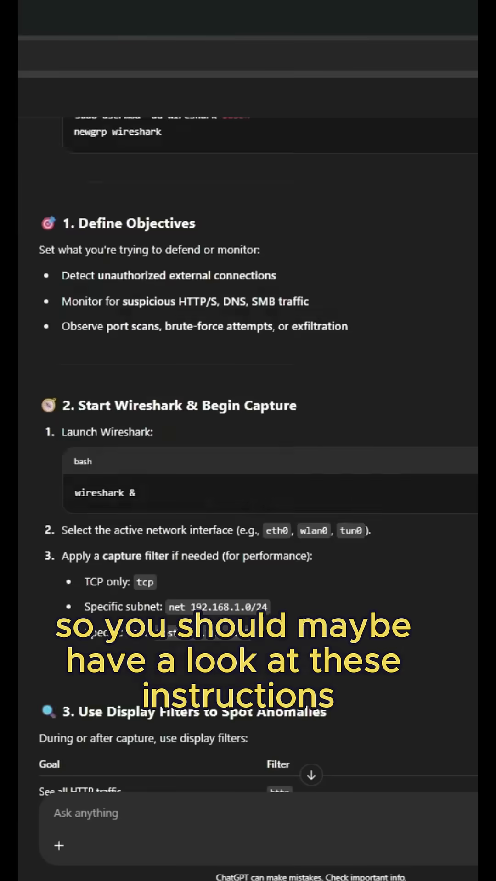
scroll(down, 3)
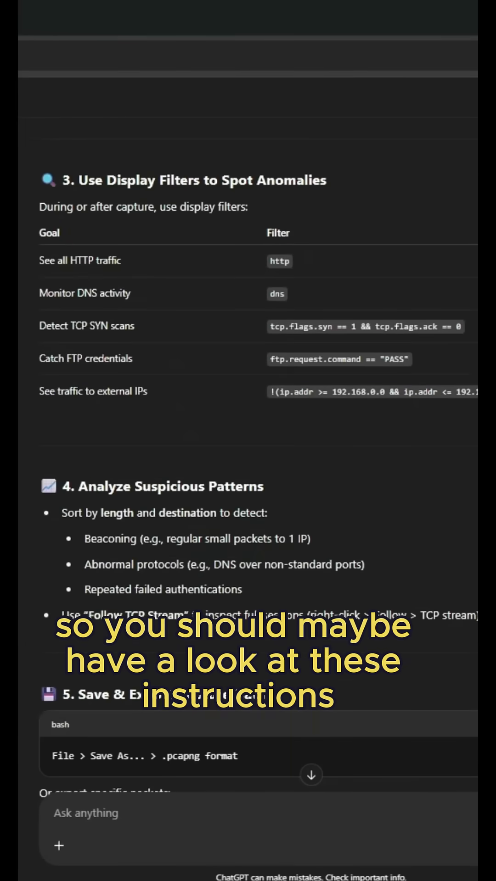
scroll(down, 3)
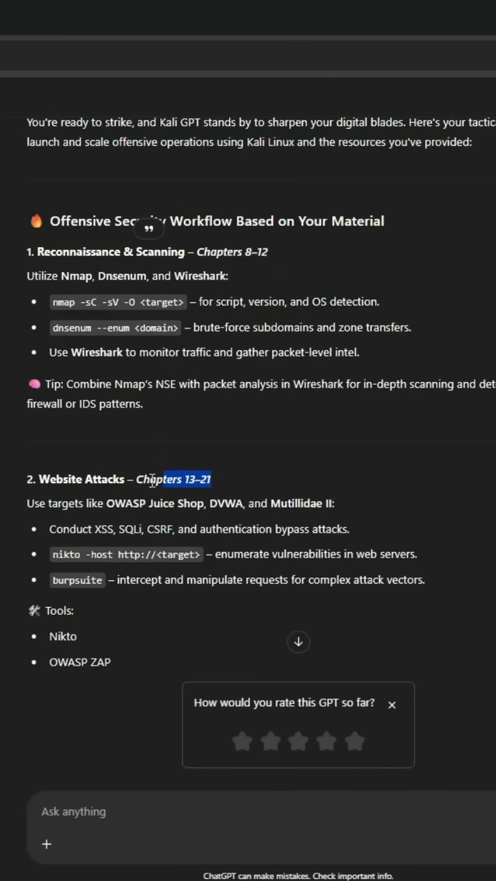
Scroll the Offensive Security Workflow through exploitation, password attacks, lab setup to Next Steps.
scroll(down, 3)
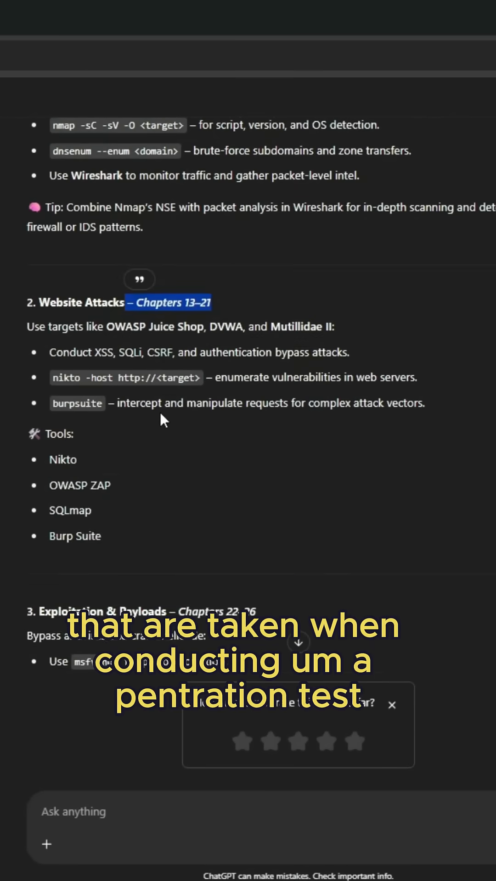
scroll(down, 3)
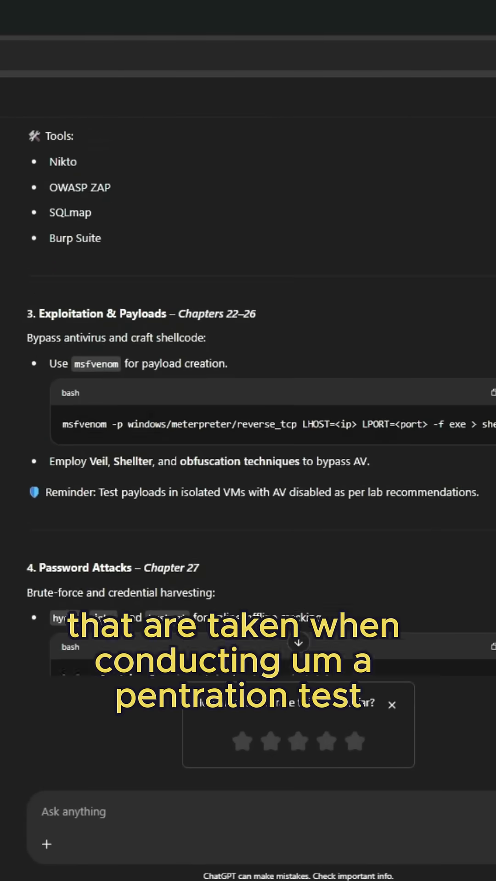
scroll(down, 3)
text(L)
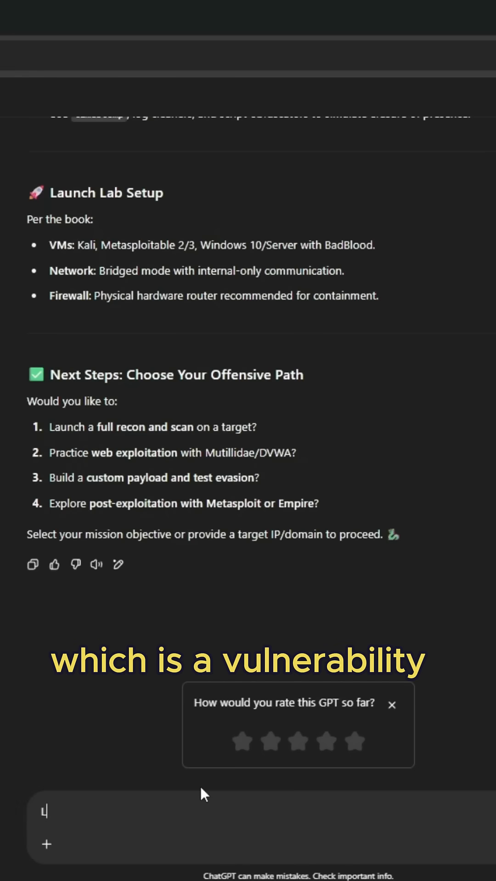
Draft 'Launch a full recon on a machine named "Ha' in the message box.
text(aunch a)
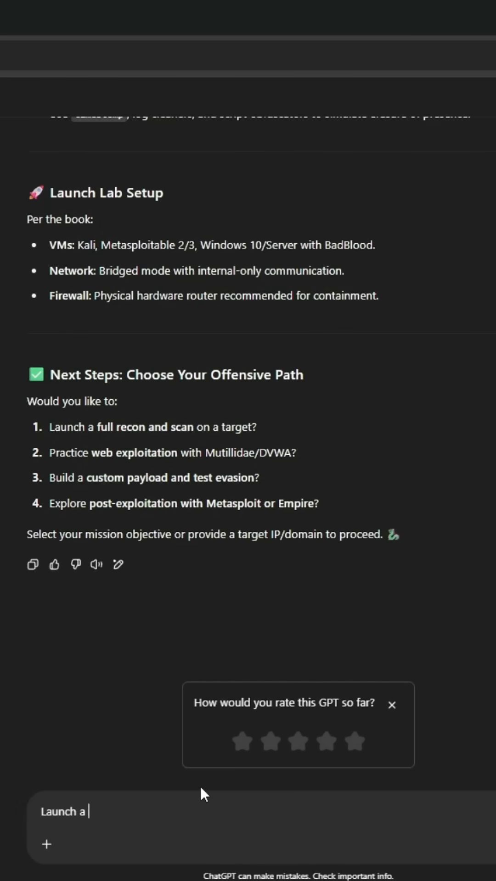
text(full e)
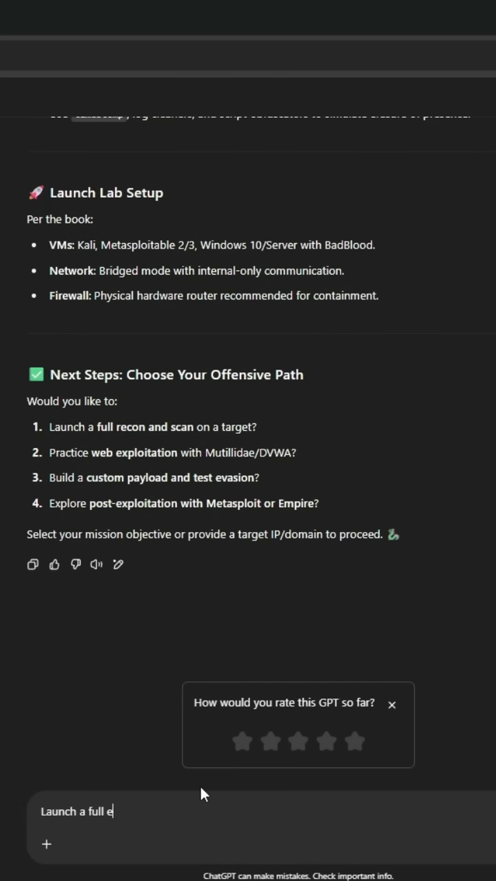
text(rca)
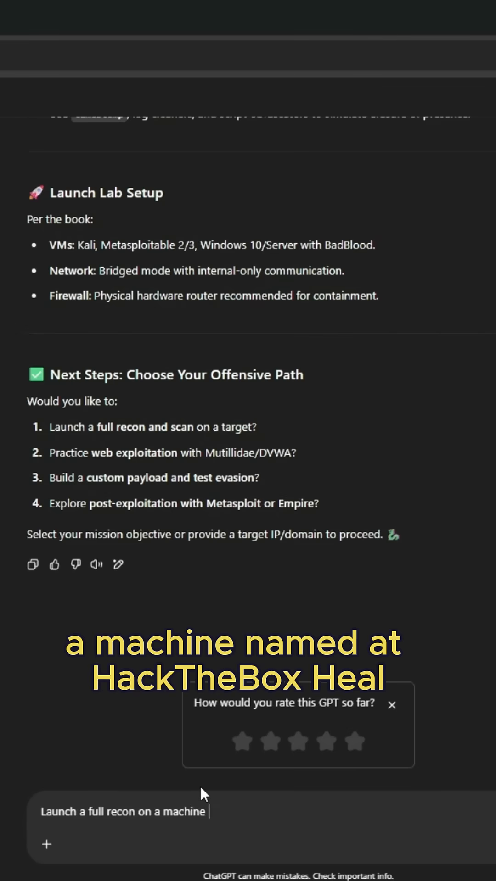
text(named "Ha)
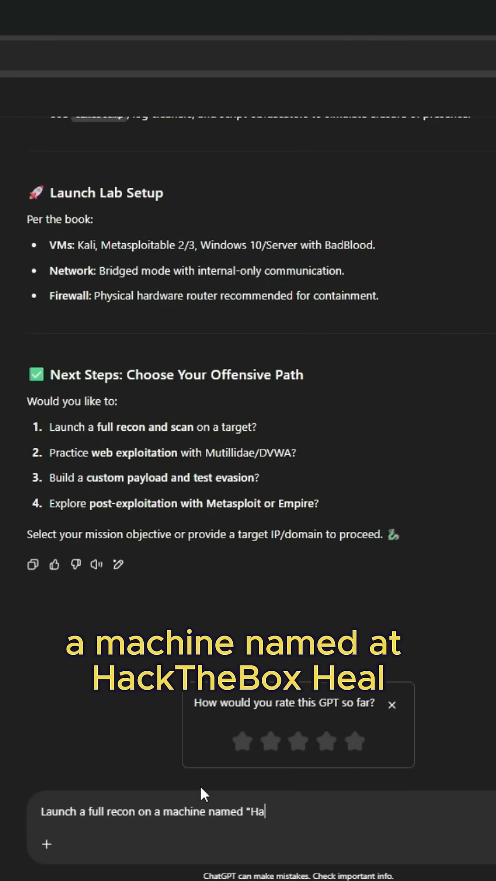